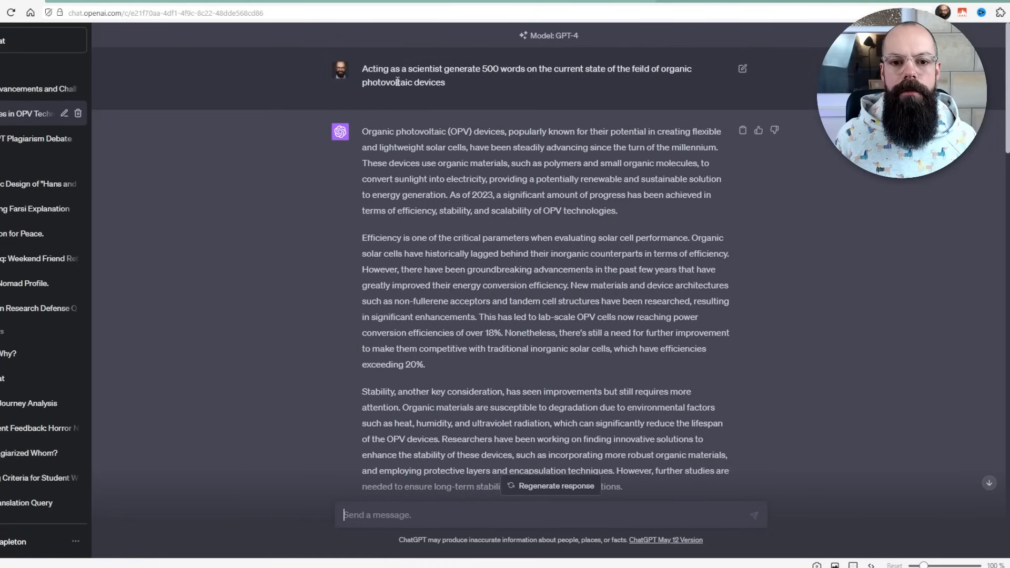
# Rename the Originality column header to 'Originality AI detection'
pyautogui.scroll(-3)
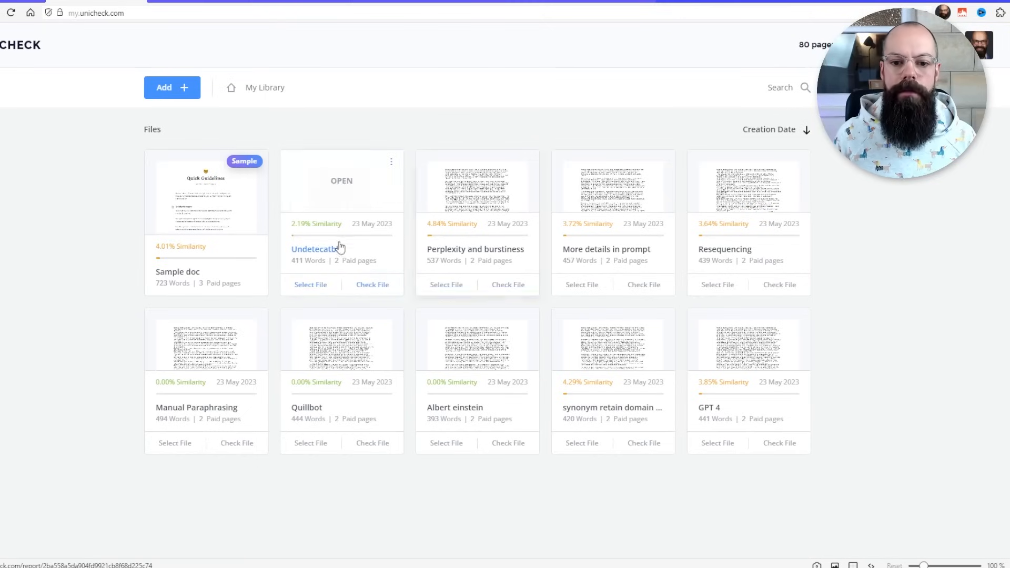
pyautogui.moveTo(315, 214)
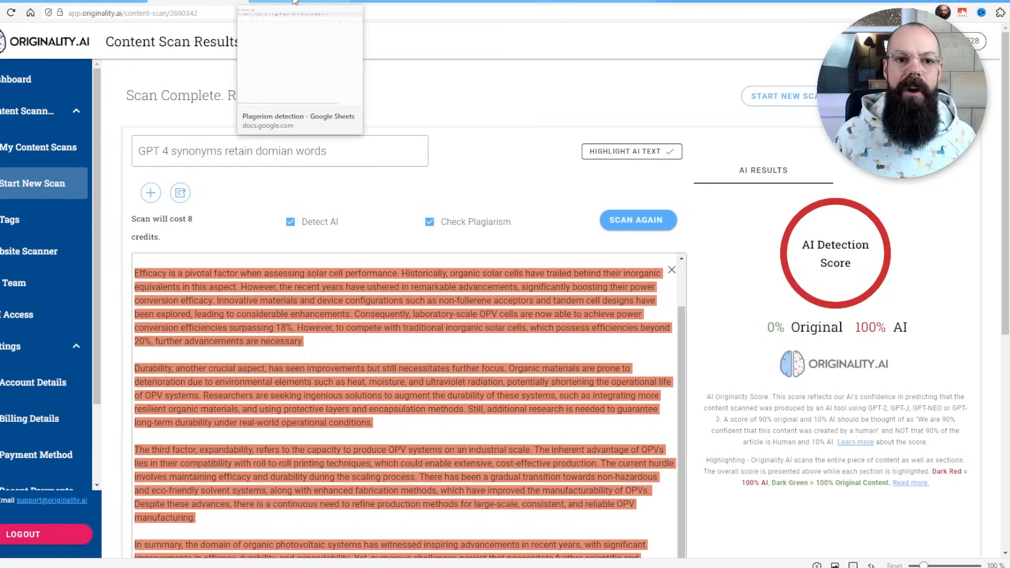
pyautogui.click(299, 1)
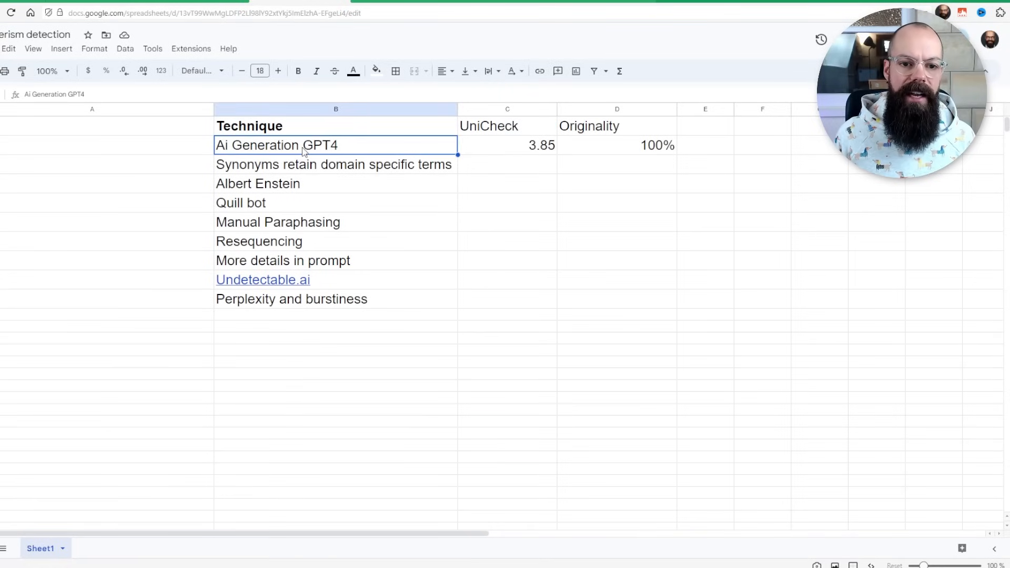
pyautogui.moveTo(494, 158)
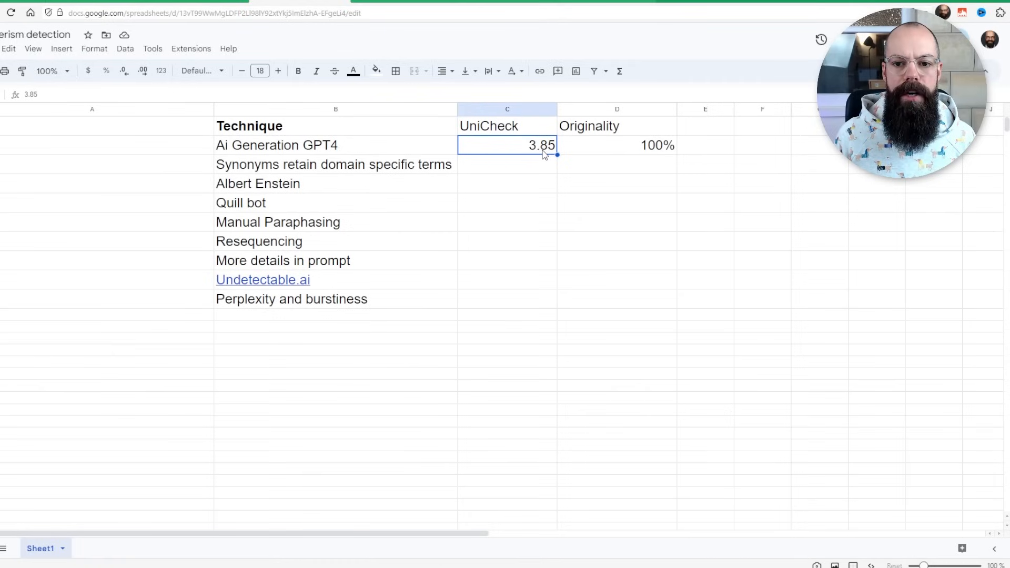
pyautogui.click(616, 146)
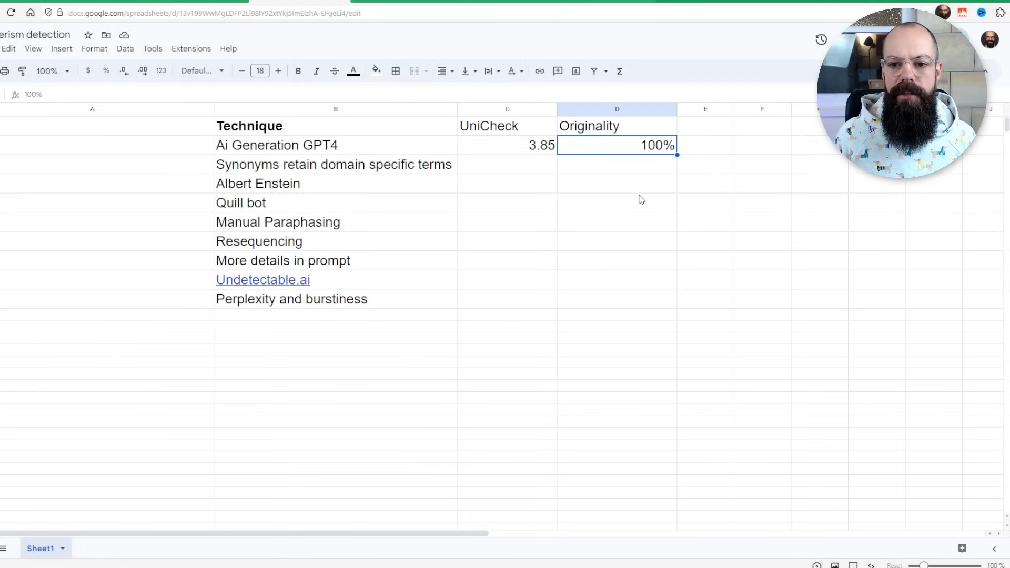
pyautogui.click(588, 126)
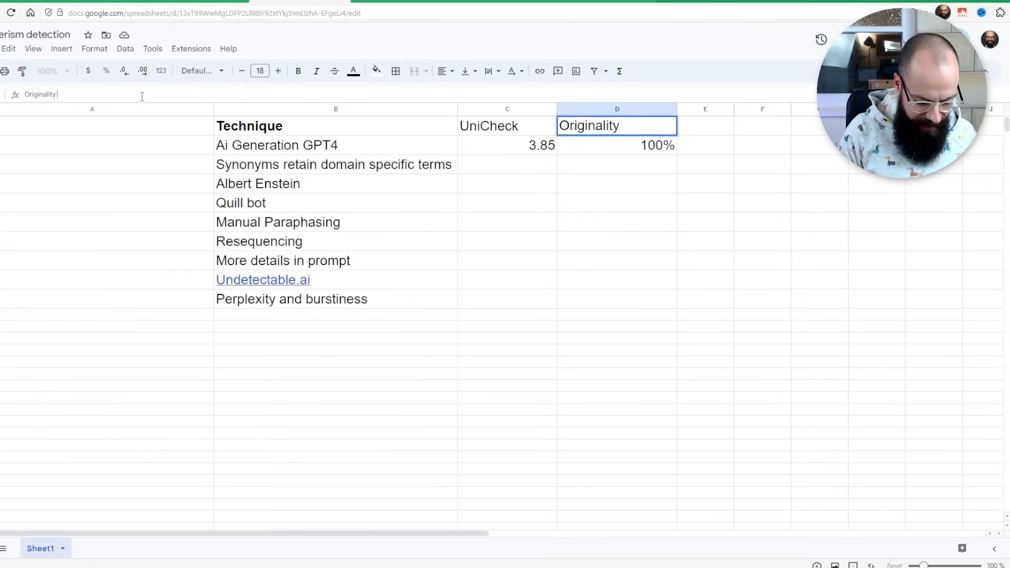
pyautogui.write('AI detection')
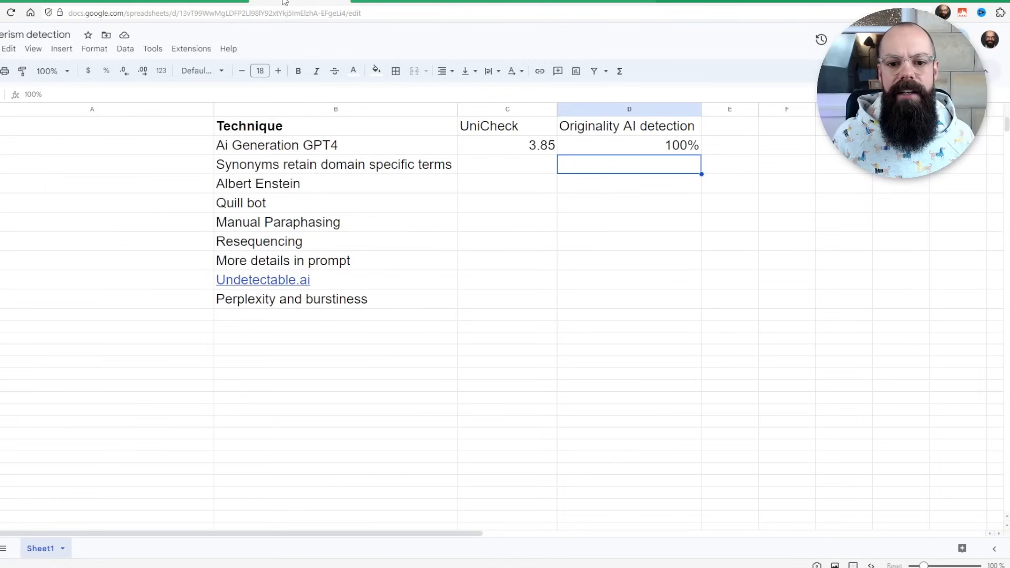
# Enter Unicheck 4.29 for the Synonyms row after checking the score in ChatGPT
pyautogui.write('4.29')
pyautogui.write('100')
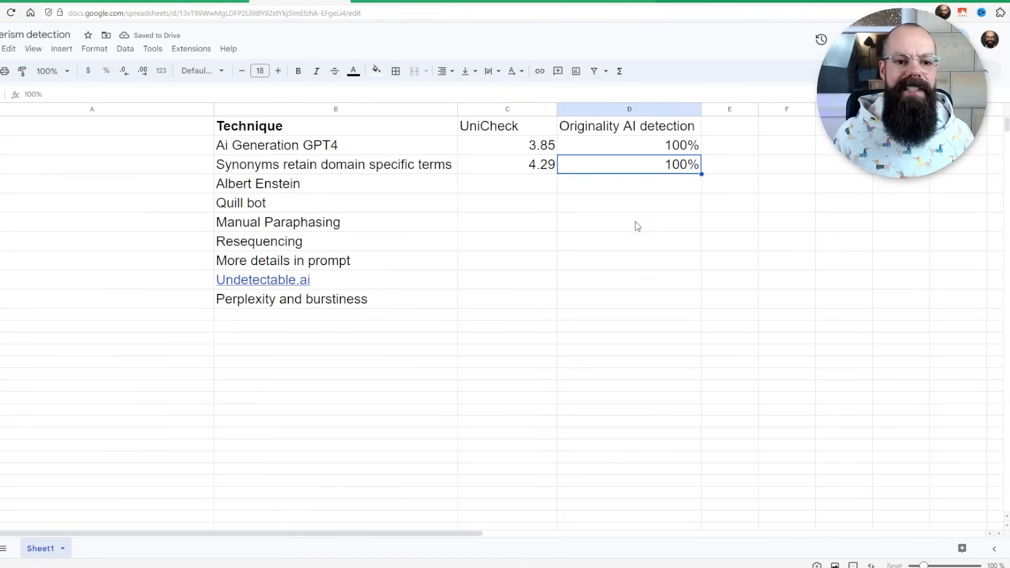
pyautogui.click(507, 164)
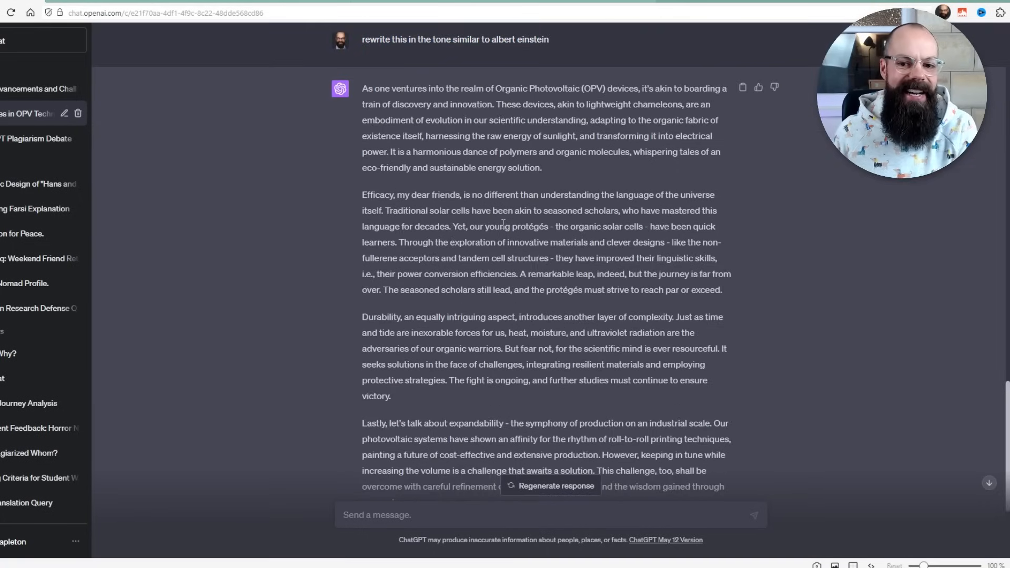
pyautogui.click(290, 6)
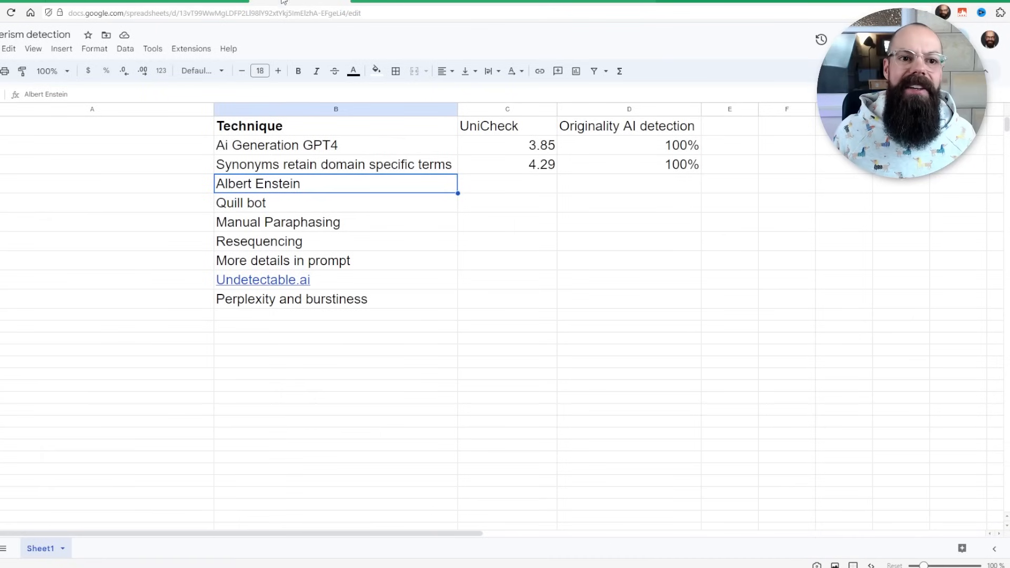
# Fill Unicheck 0 and Originality 100% into the Albert Enstein and Quill bot rows
pyautogui.click(353, 71)
pyautogui.write('100')
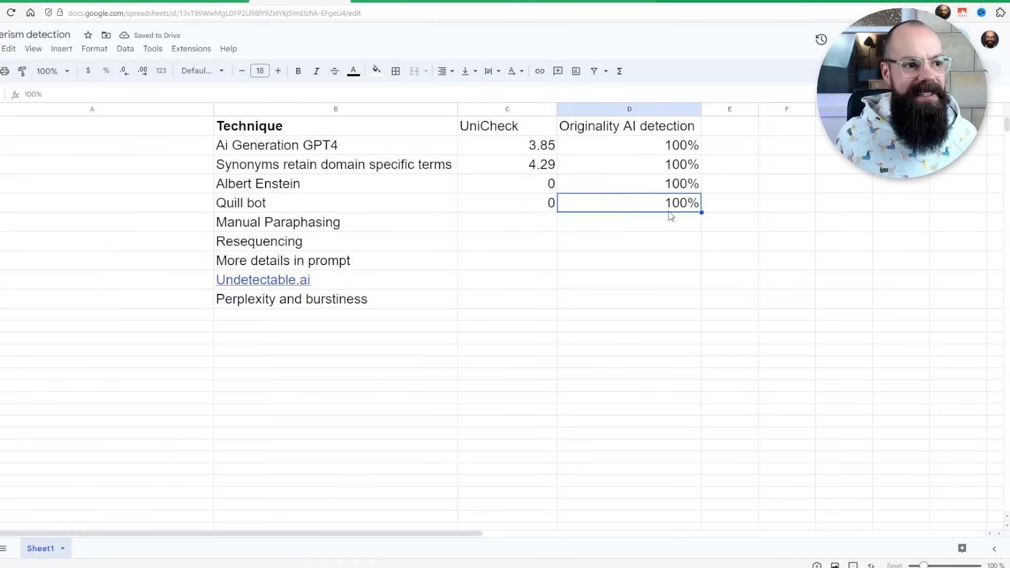
pyautogui.click(353, 71)
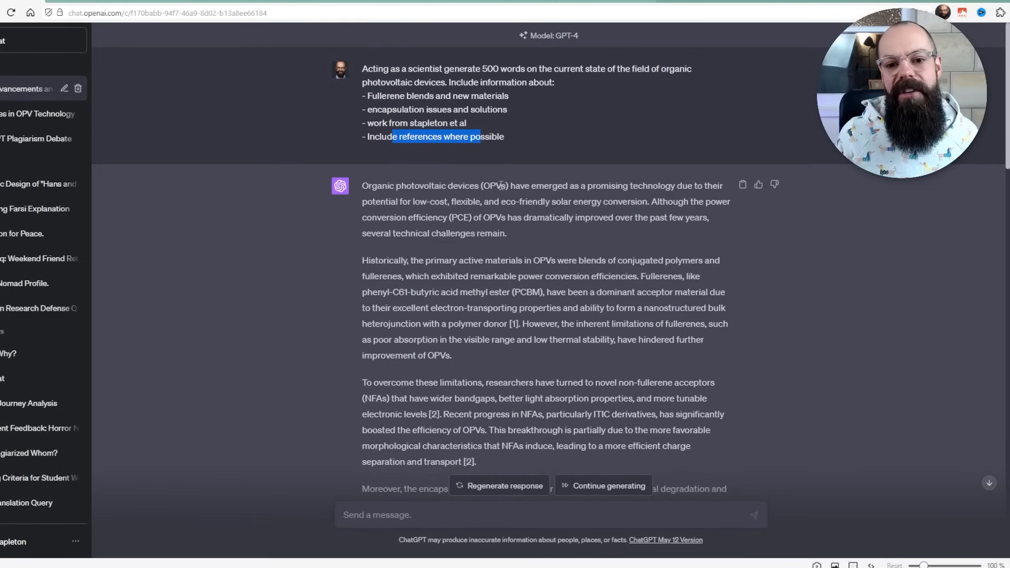
# Read through ChatGPT's reference list, highlighting part of the Stapleton et al. citation
pyautogui.scroll(-3)
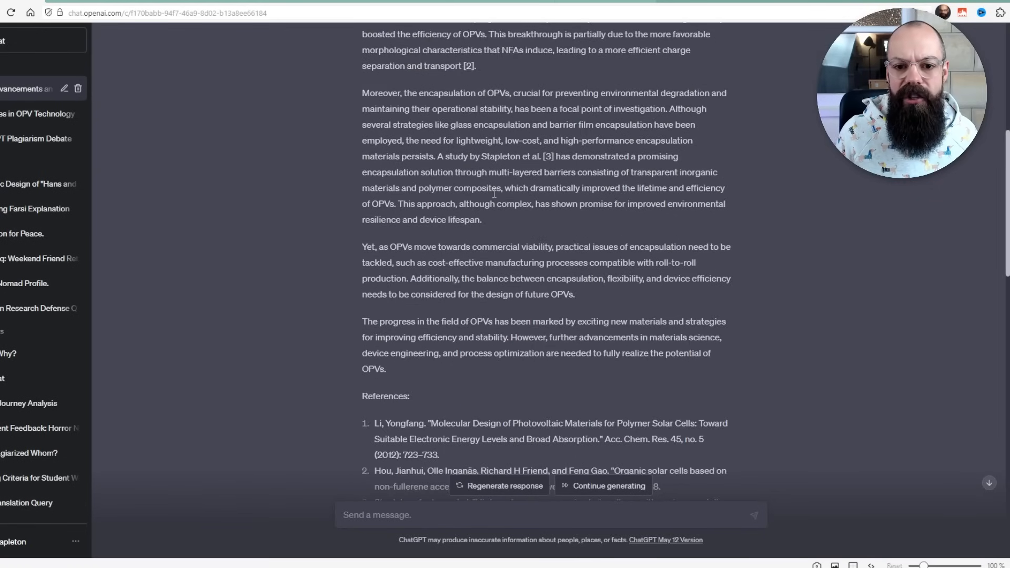
pyautogui.moveTo(438, 156); pyautogui.dragTo(539, 156)
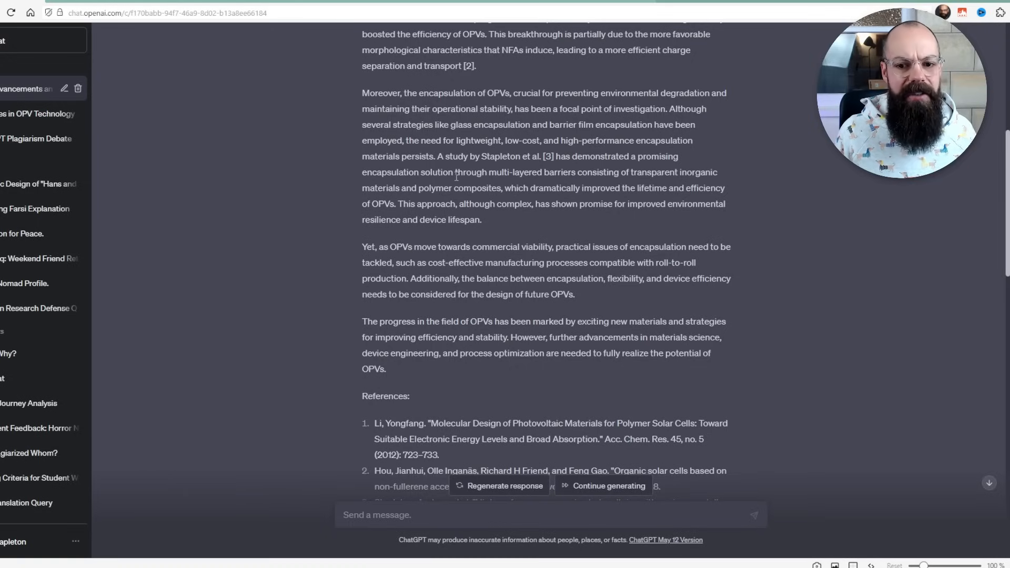
pyautogui.scroll(-3)
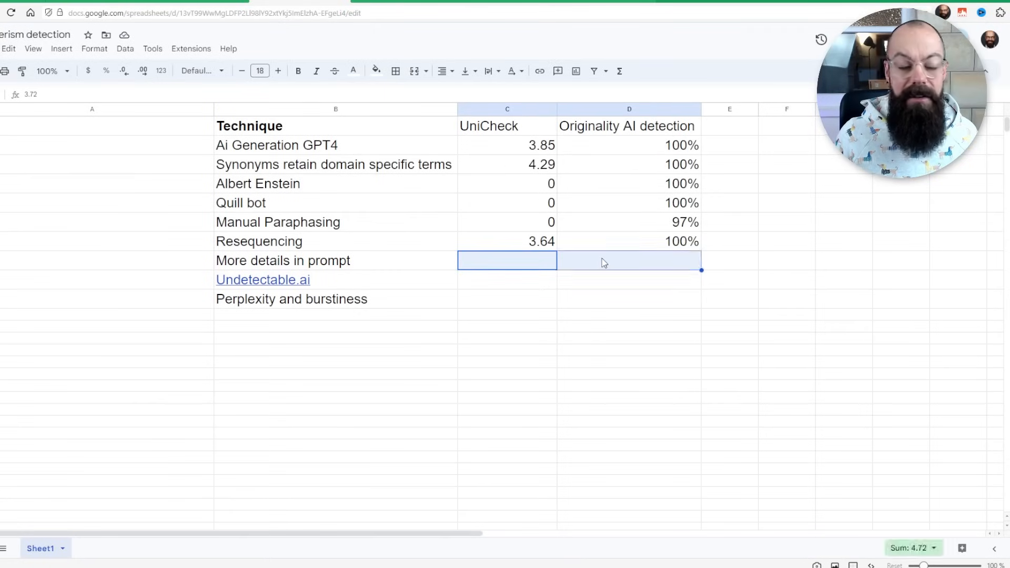
# Enter the More details in prompt scores, 3.72 and 100%, in the table
pyautogui.click(353, 71)
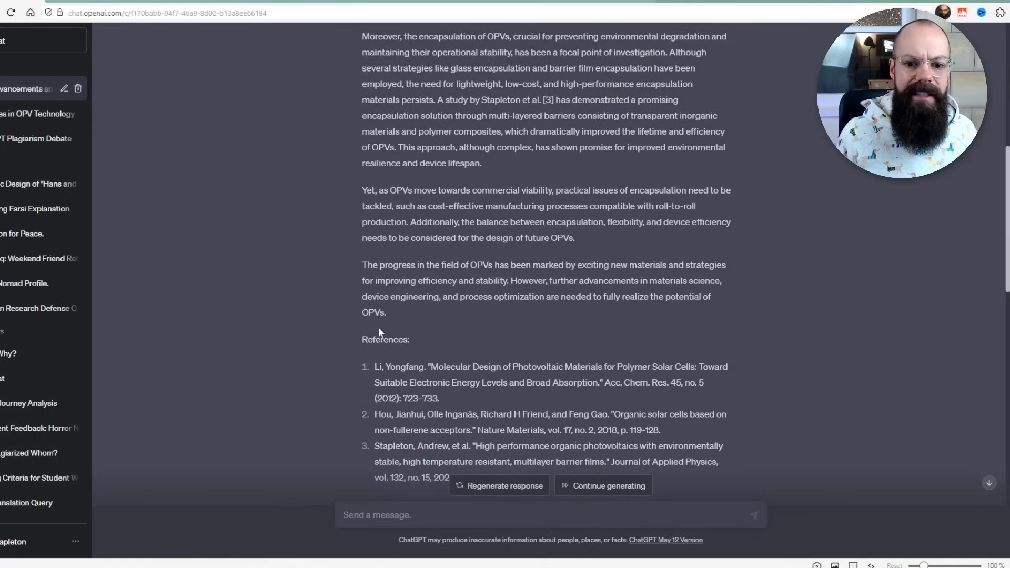
# Scroll through the regenerated 'increase Perplexity and Burstiness' ChatGPT response (2/2)
pyautogui.click(316, 132)
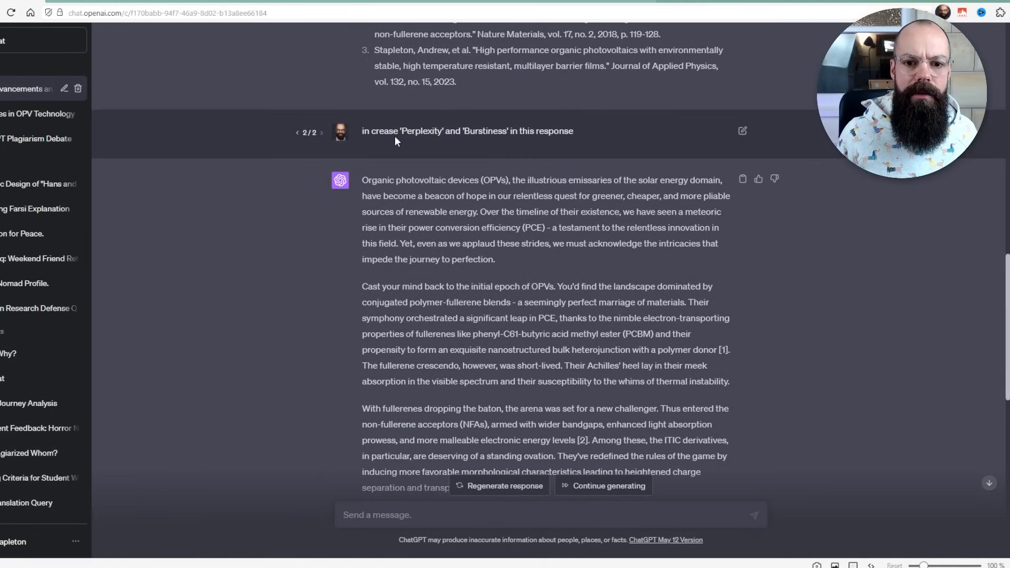
pyautogui.scroll(-3)
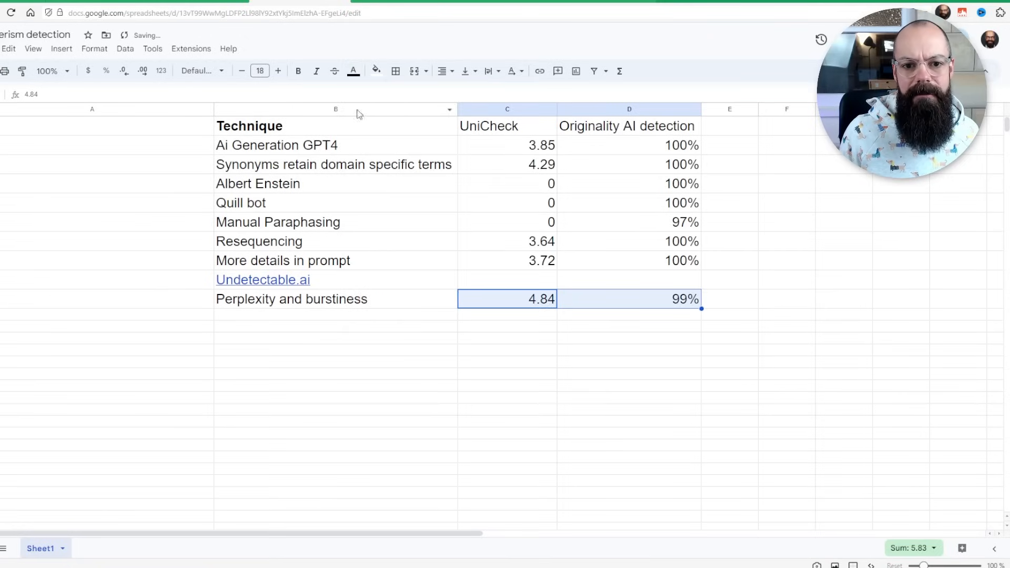
# Go to the Undetectable.ai humanizer page from the spreadsheet
pyautogui.click(262, 280)
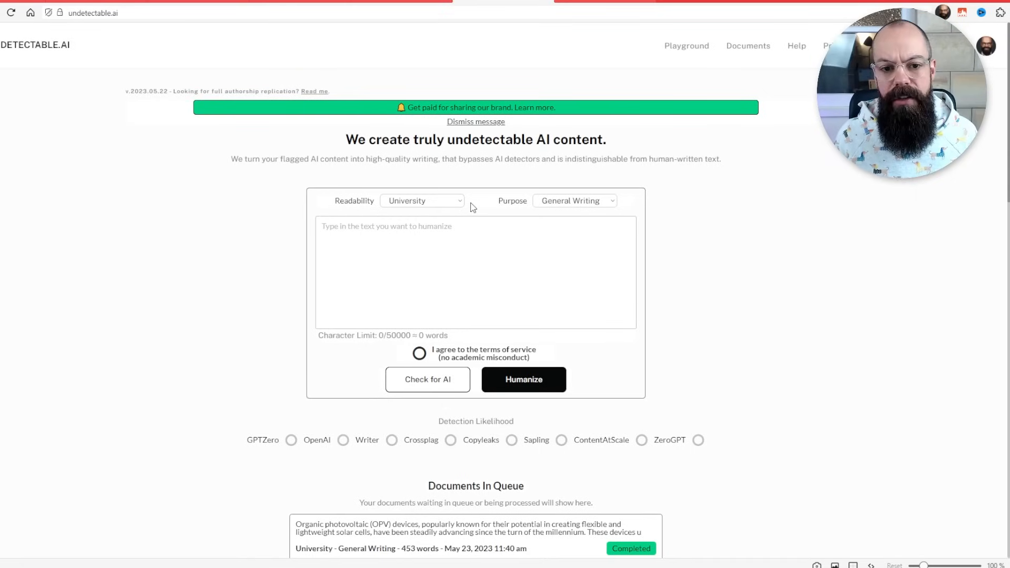
# Keep University readability and open the completed 453-word photovoltaics document's results
pyautogui.click(421, 200)
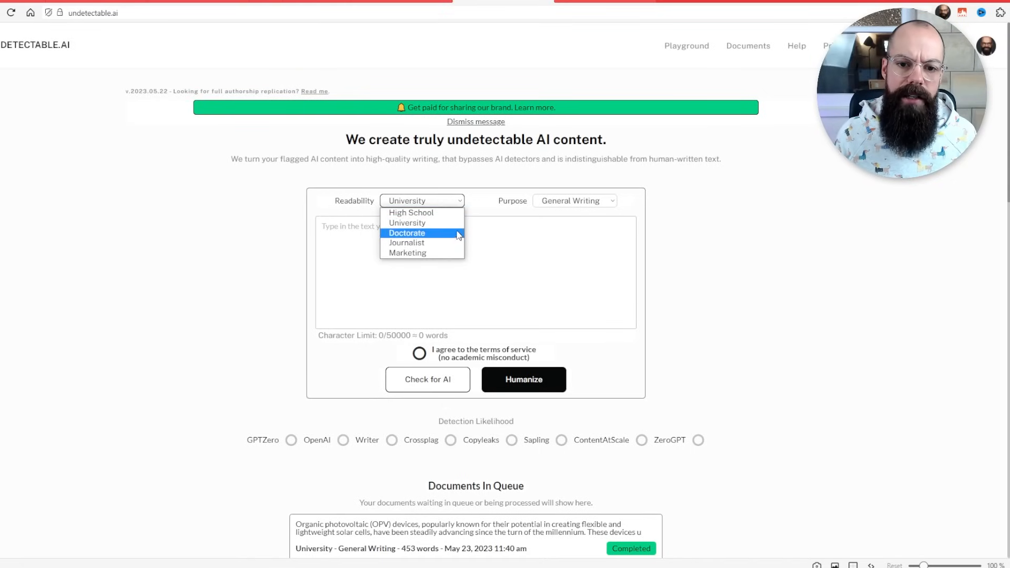
pyautogui.click(572, 200)
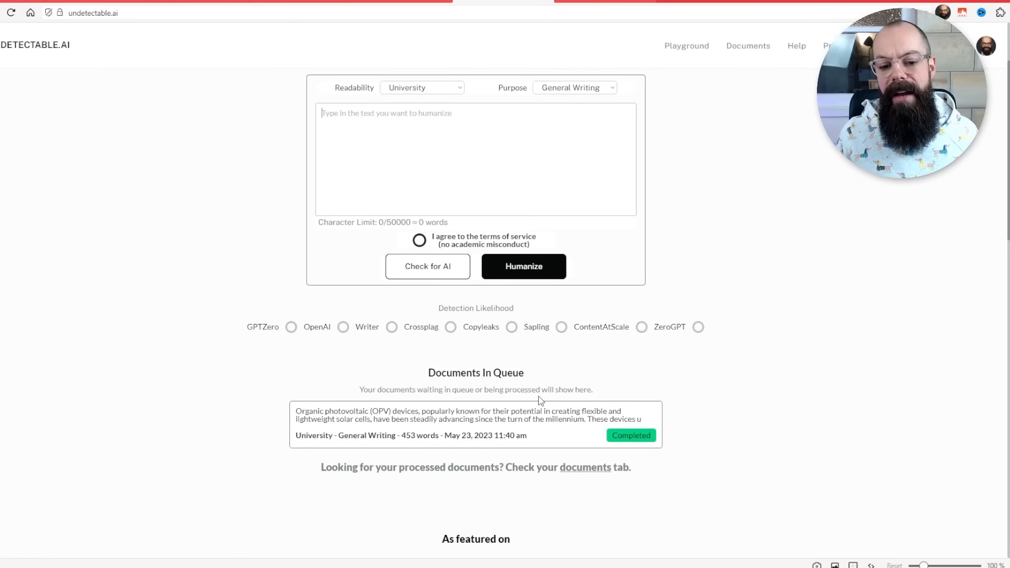
pyautogui.click(457, 424)
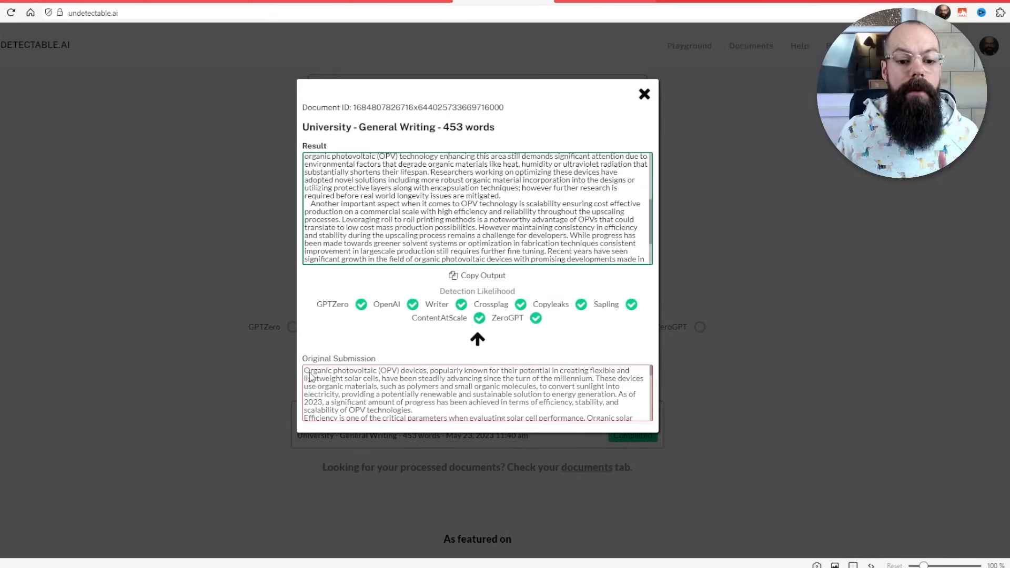
pyautogui.moveTo(306, 369); pyautogui.dragTo(490, 407)
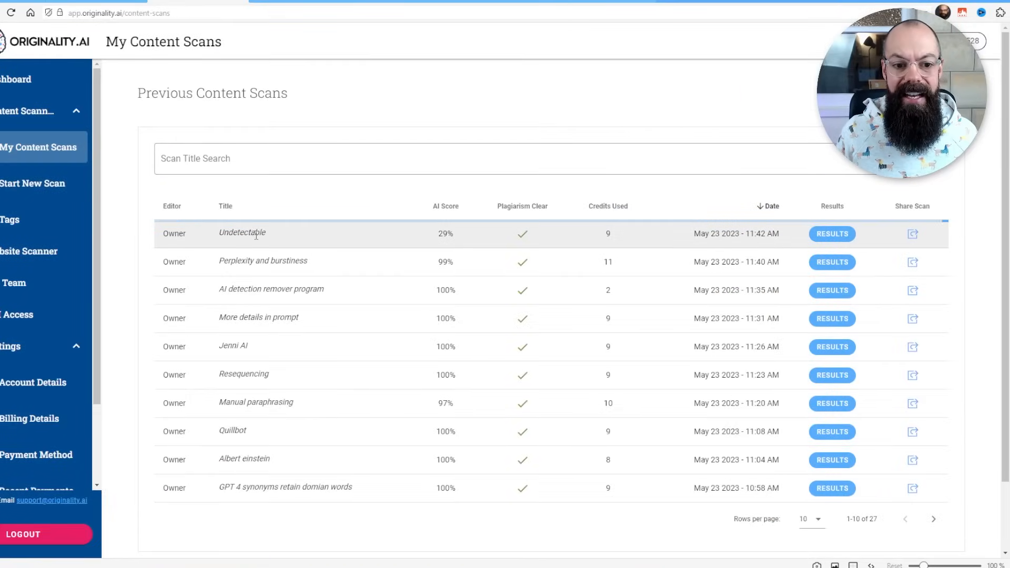
# View the 29% AI Undetectable scan results, then go back to the results table
pyautogui.click(831, 233)
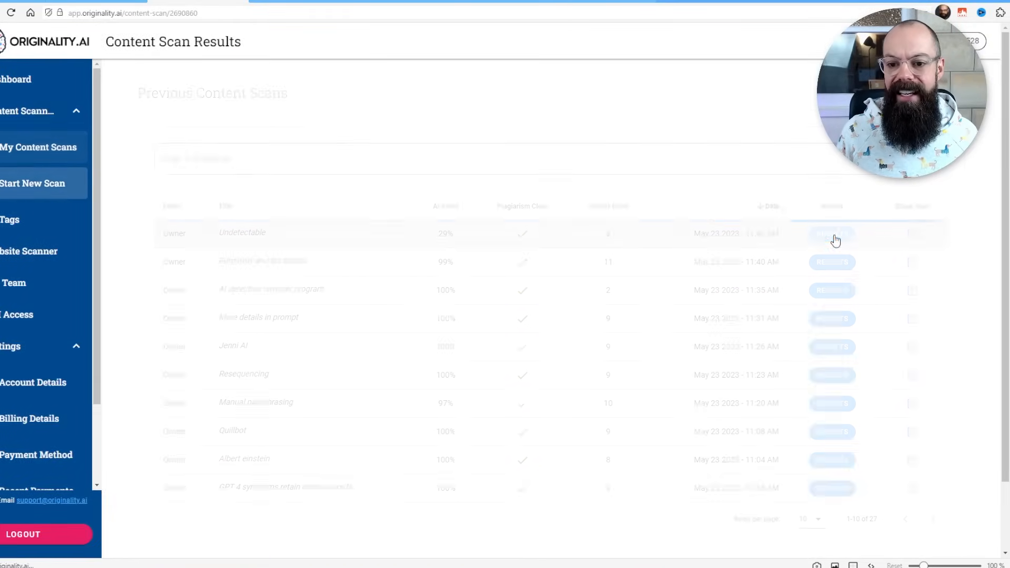
pyautogui.click(32, 184)
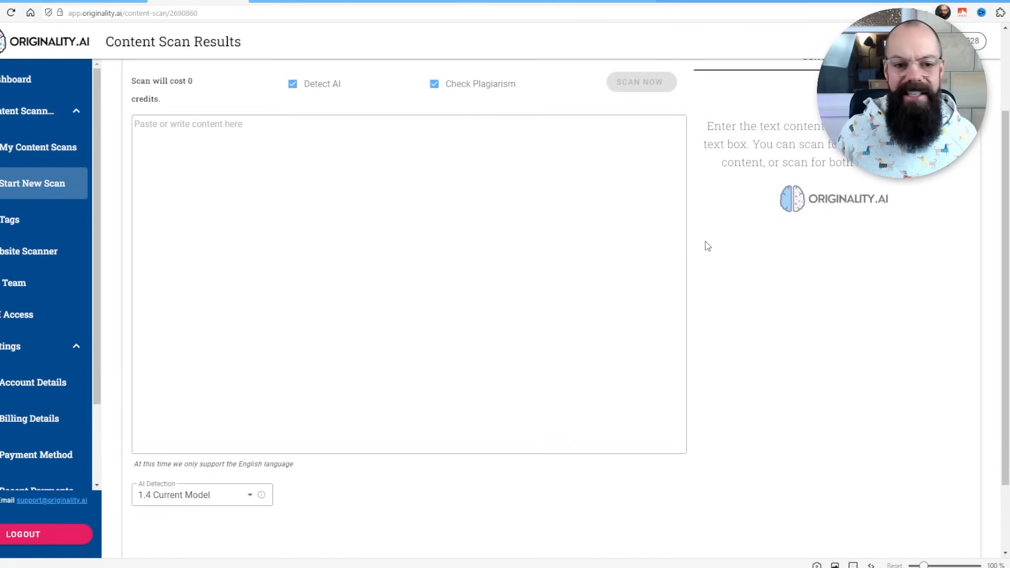
pyautogui.click(640, 82)
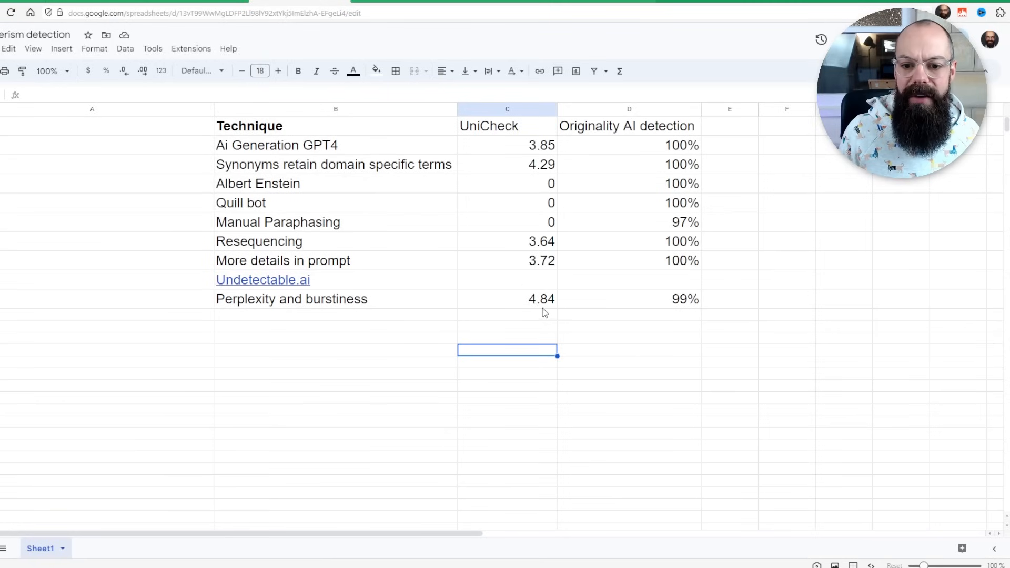
pyautogui.click(352, 71)
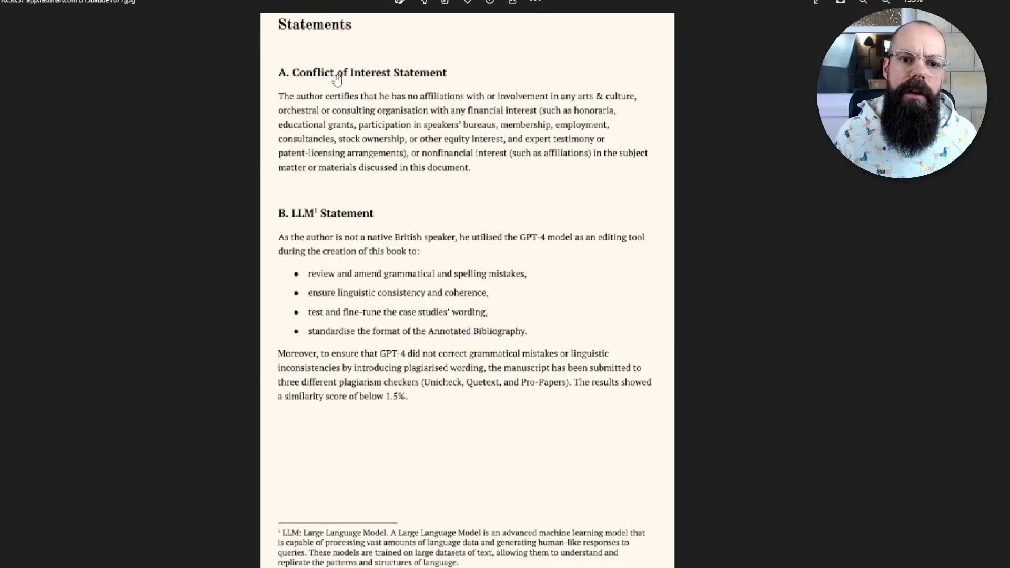
pyautogui.moveTo(362, 123)
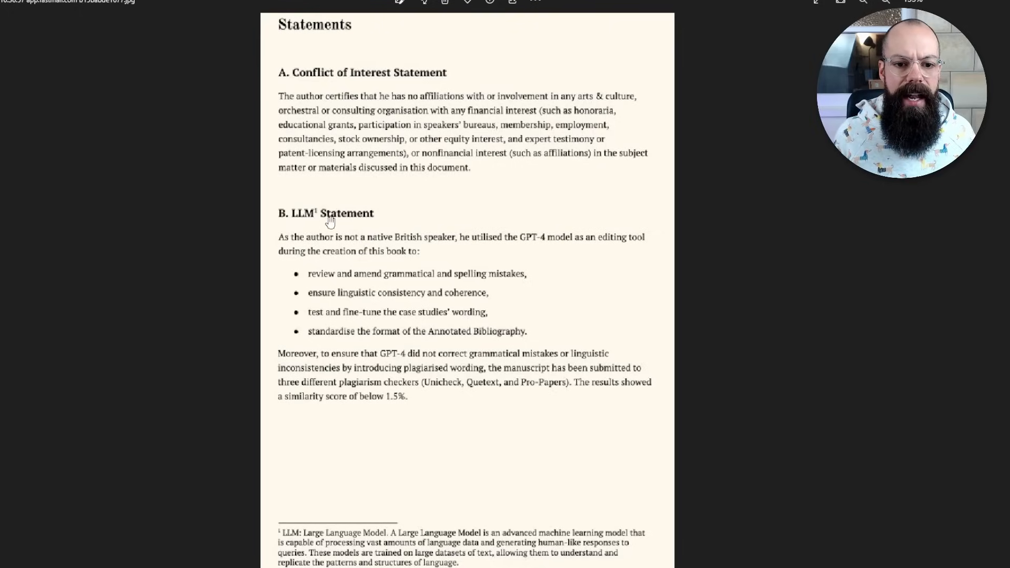
pyautogui.moveTo(369, 246)
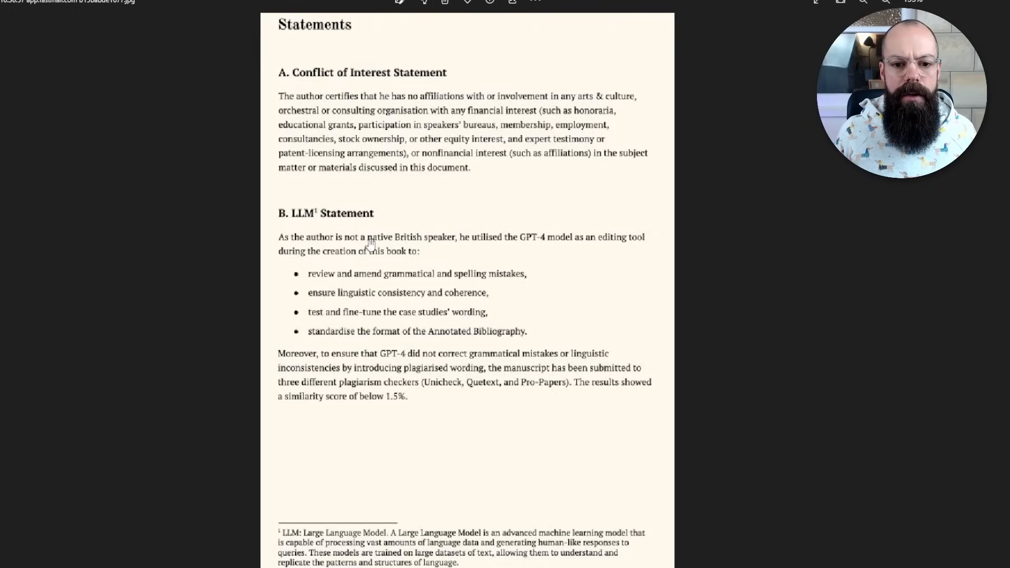
pyautogui.moveTo(527, 244)
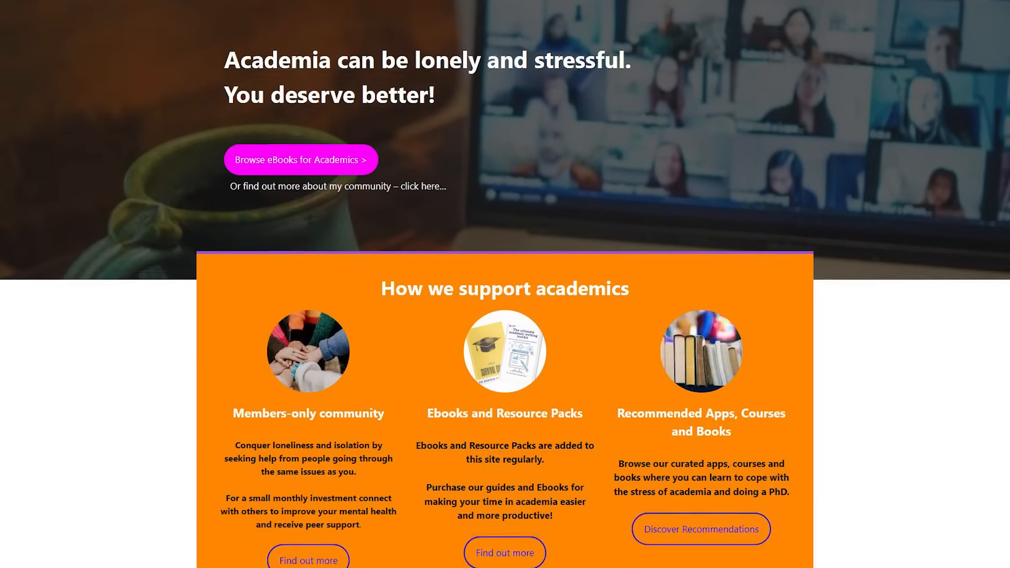
# Scroll the Academic Insight Lab site down to its newsletter signup and 'What you'll get' section
pyautogui.scroll(-3)
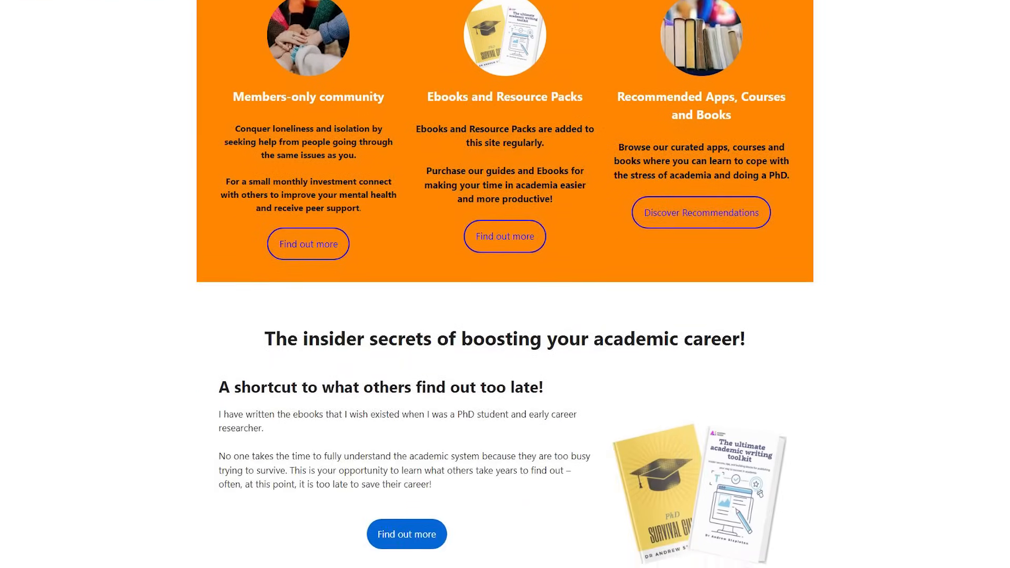
pyautogui.scroll(-3)
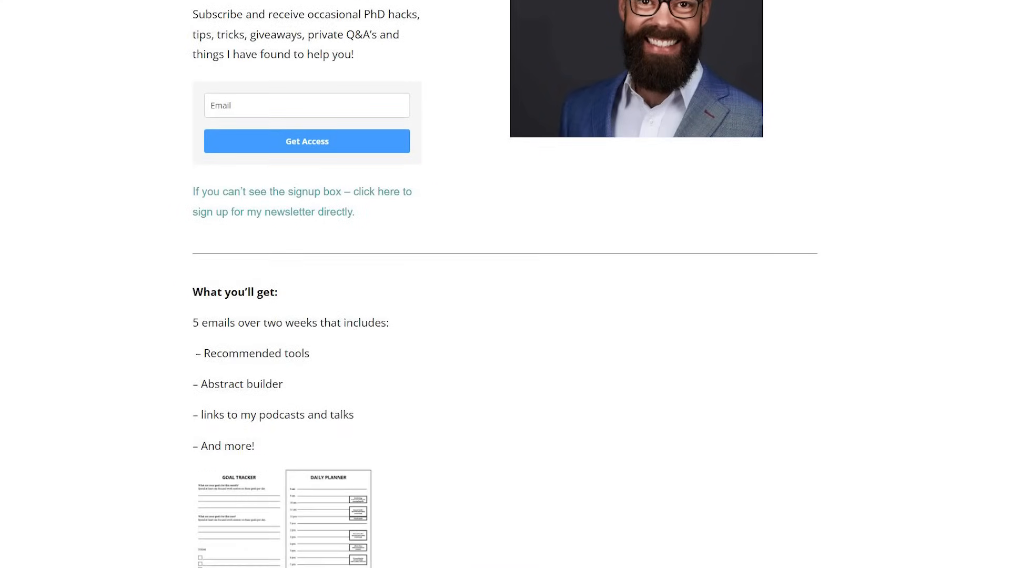
pyautogui.scroll(-3)
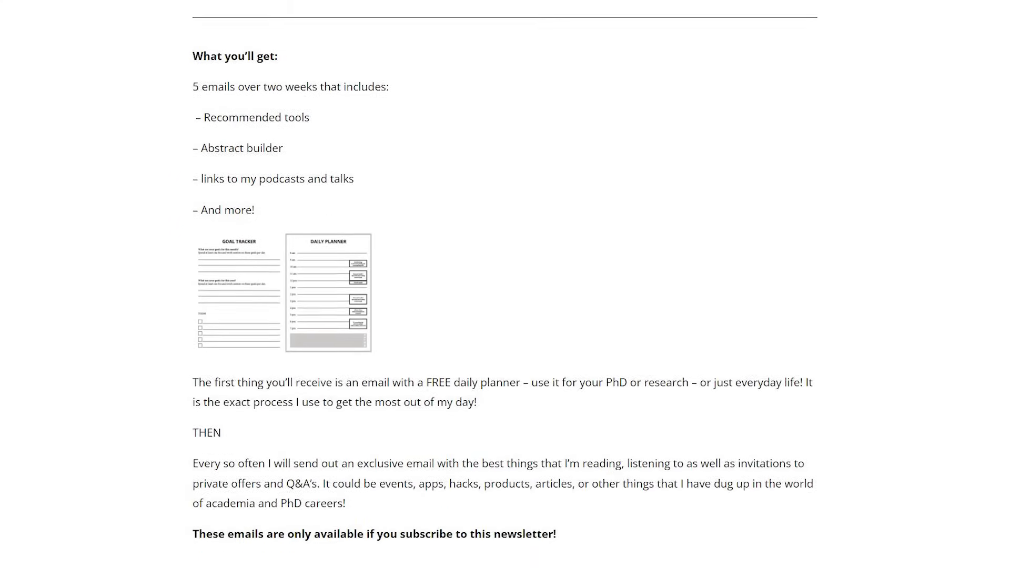